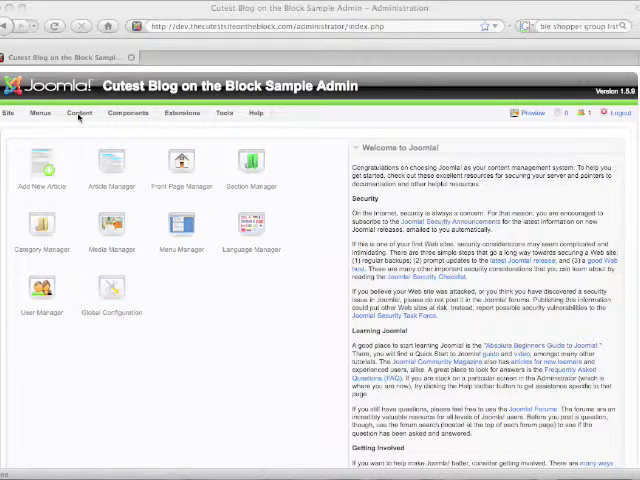
# Open the Article Manager from the Content menu to list the site's articles.
pyautogui.click(80, 113)
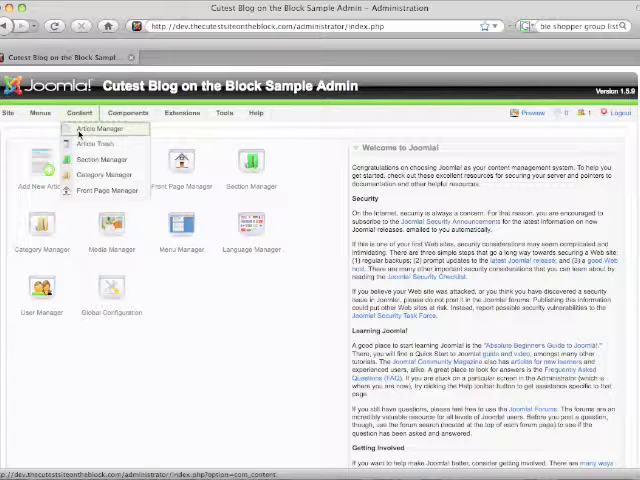
pyautogui.click(93, 128)
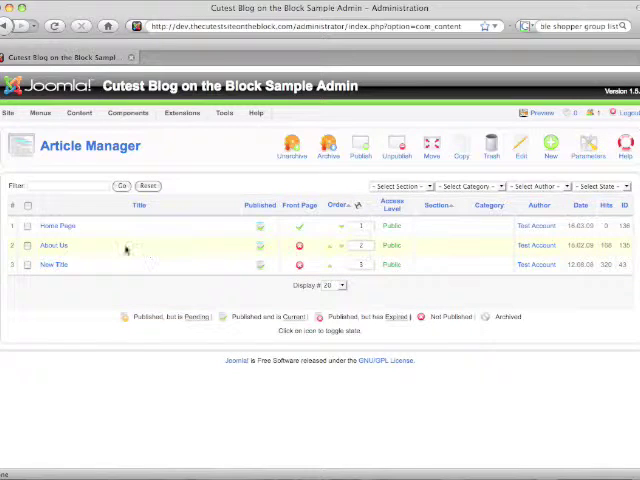
# Select the Home Page article in the Article Manager and open it for editing.
pyautogui.click(28, 225)
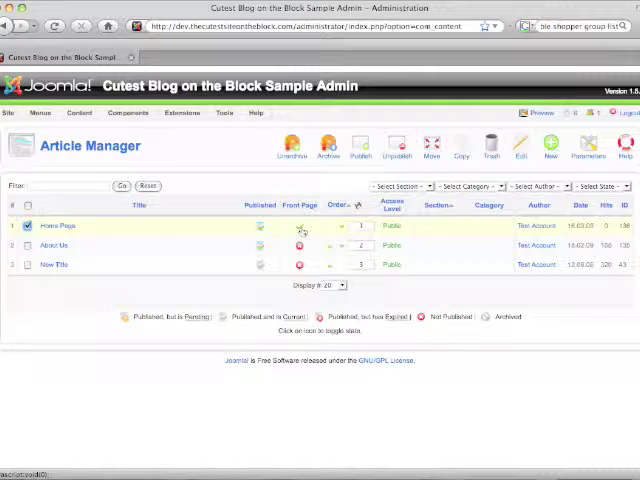
pyautogui.click(299, 245)
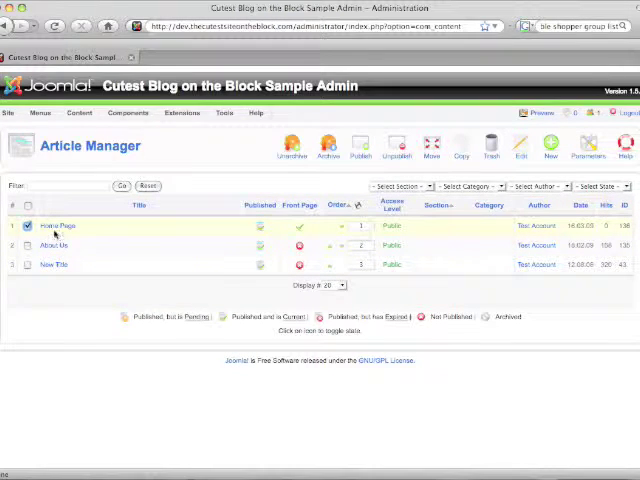
pyautogui.click(58, 225)
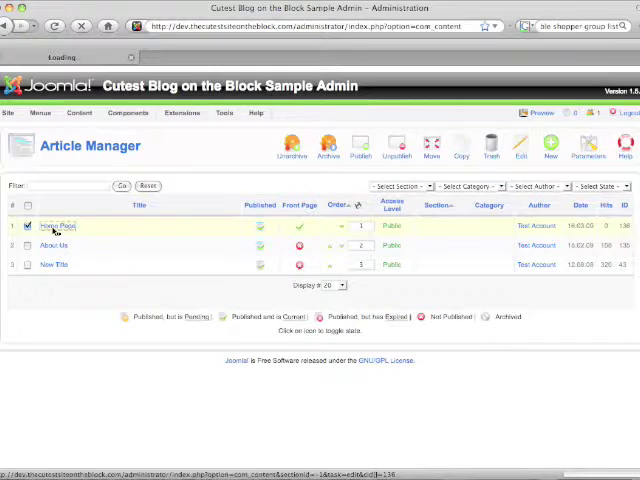
# Open the Home Page article editor and preview the live site's home page.
pyautogui.click(58, 226)
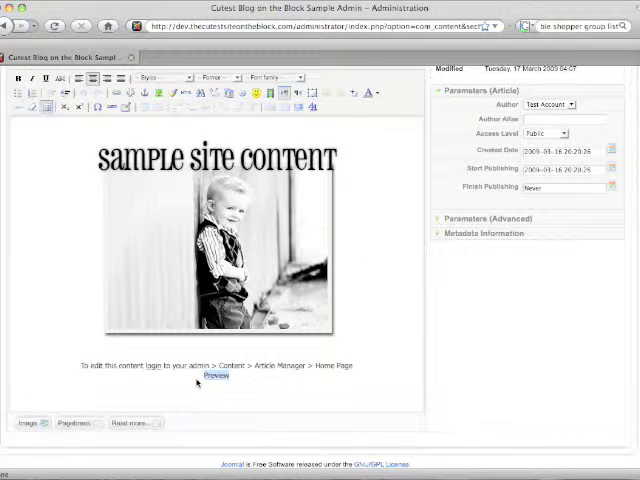
pyautogui.click(215, 376)
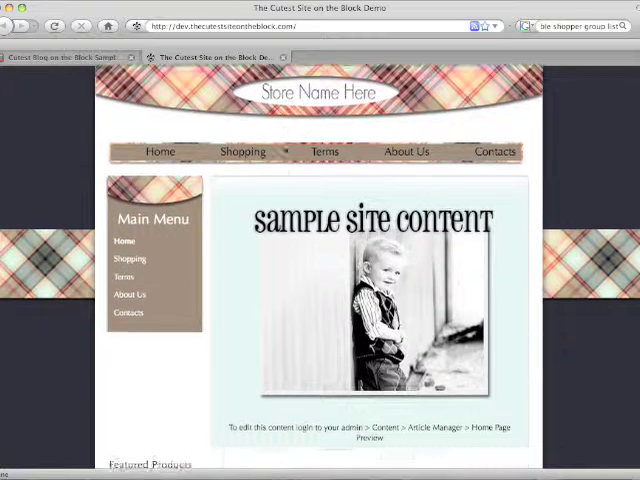
# Scroll the Home Page editor and change the closing line to 'Here is our change'.
pyautogui.scroll(-3)
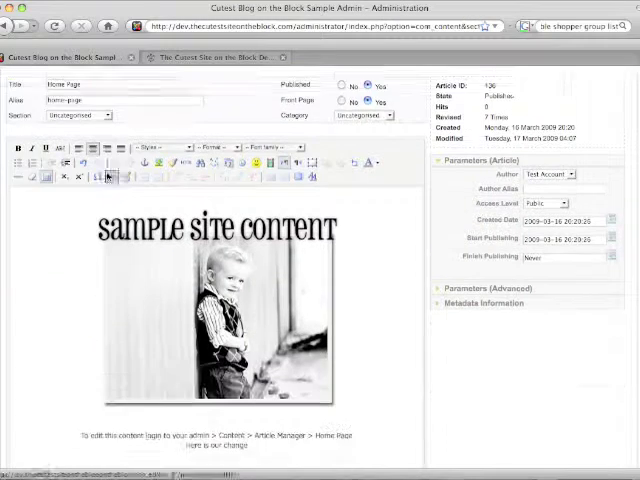
pyautogui.scroll(-3)
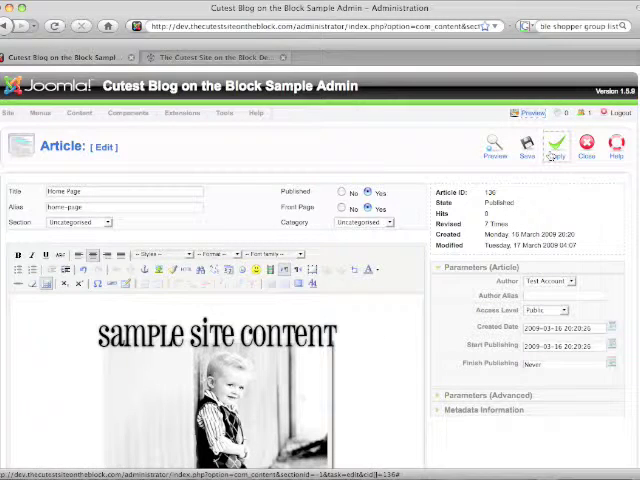
# Apply the Home Page article changes and return to the live site's tab.
pyautogui.click(556, 146)
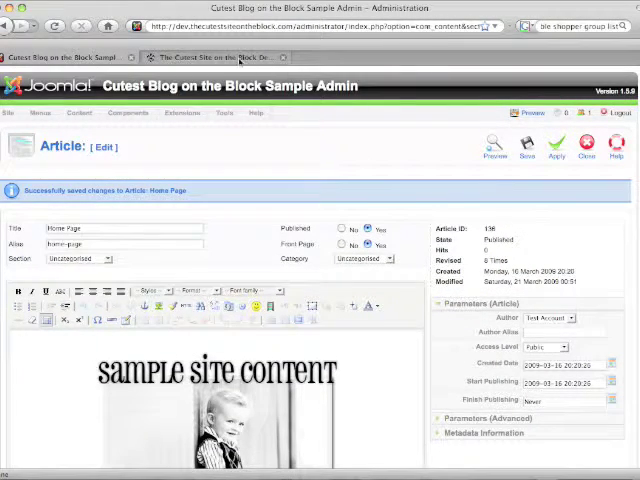
pyautogui.click(230, 57)
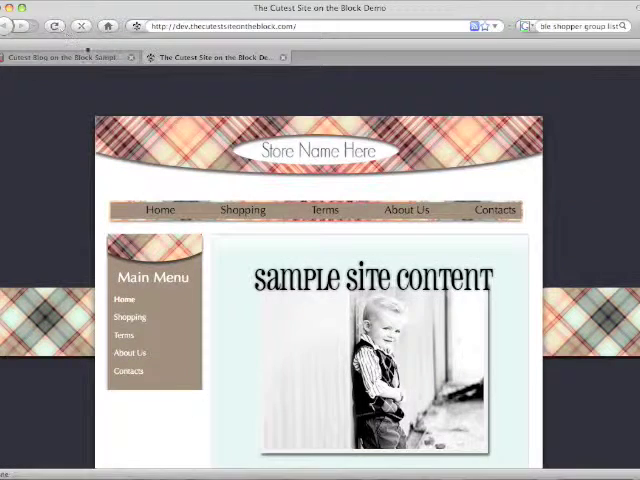
# Check the reloaded live home page text, then return to the admin article editor.
pyautogui.scroll(-3)
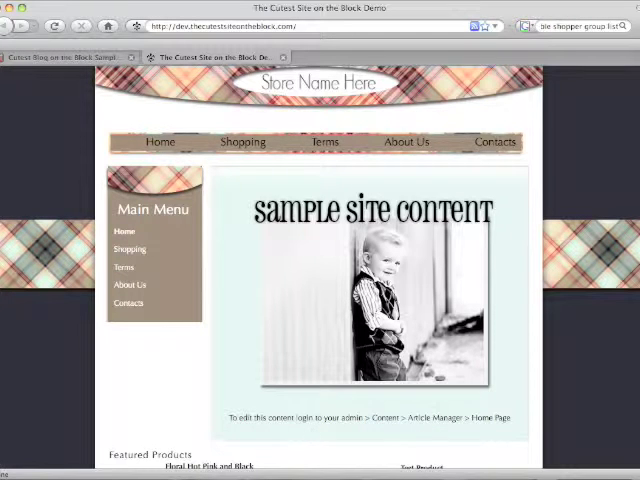
pyautogui.click(60, 57)
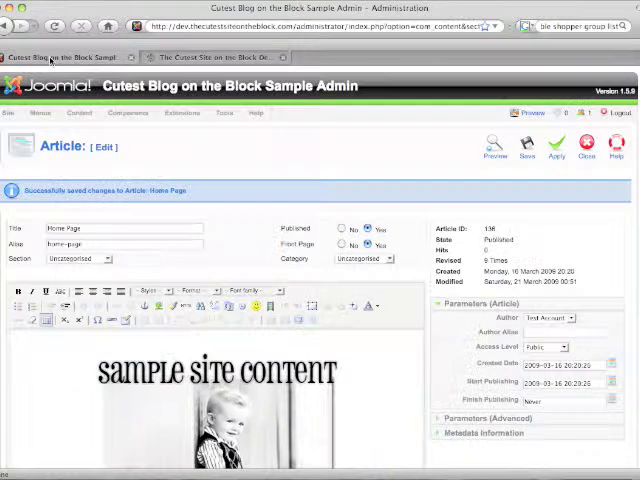